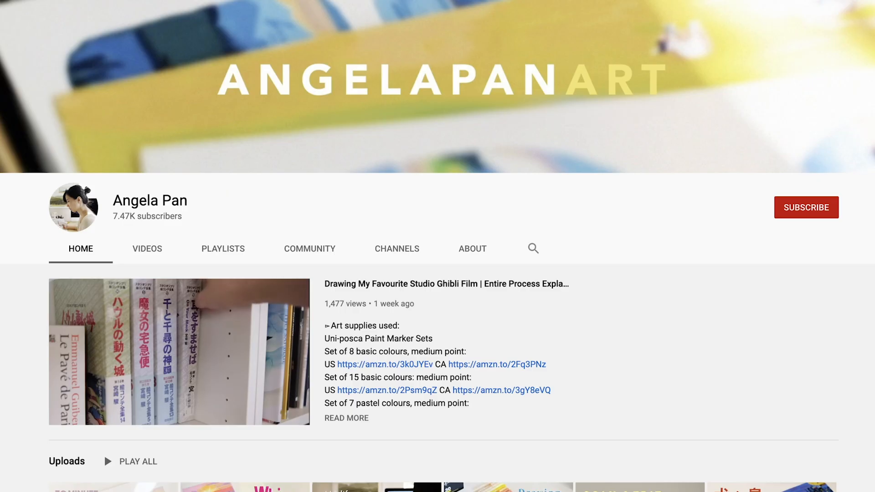
scroll("down", 3)
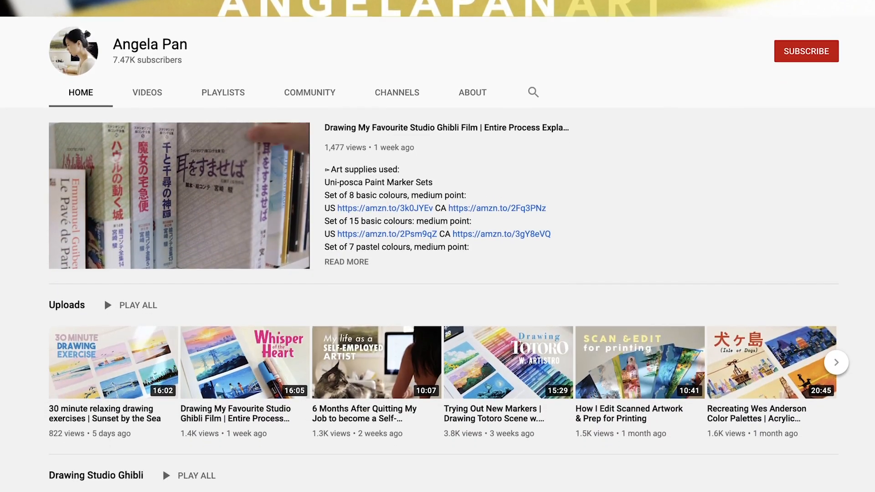
scroll("down", 3)
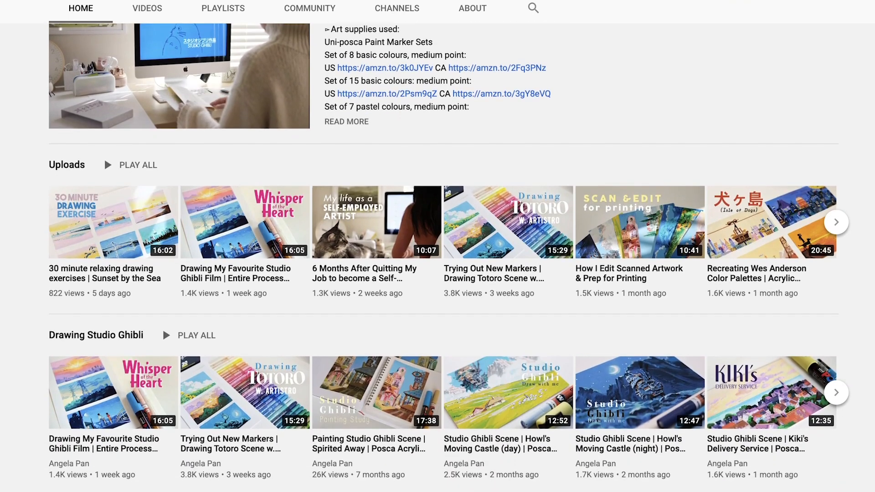
scroll("down", 3)
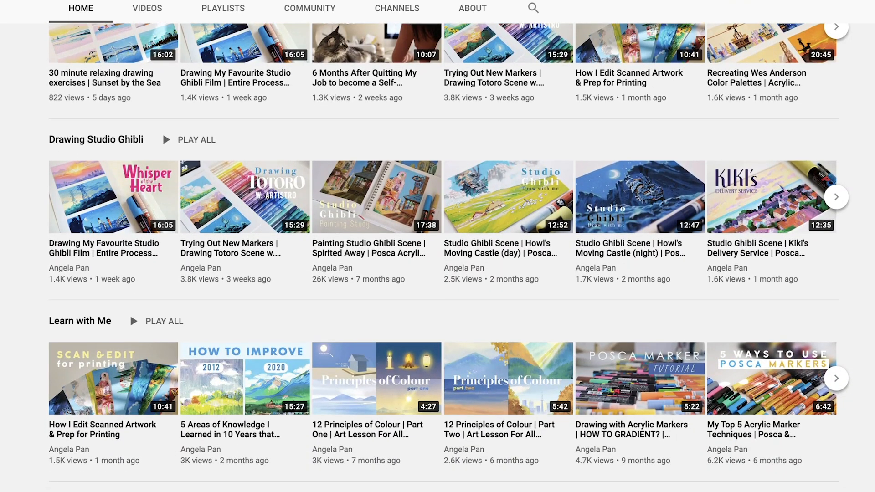